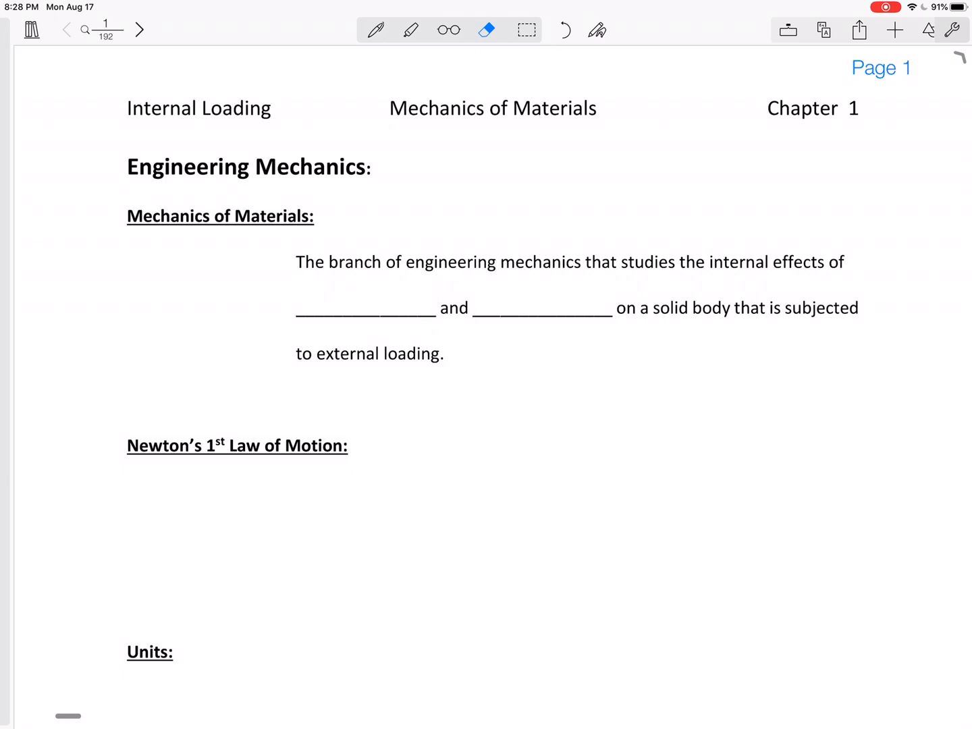
# With the pen, handwrite 'stress' and 'strain' in the two definition blanks
pyautogui.click(375, 30)
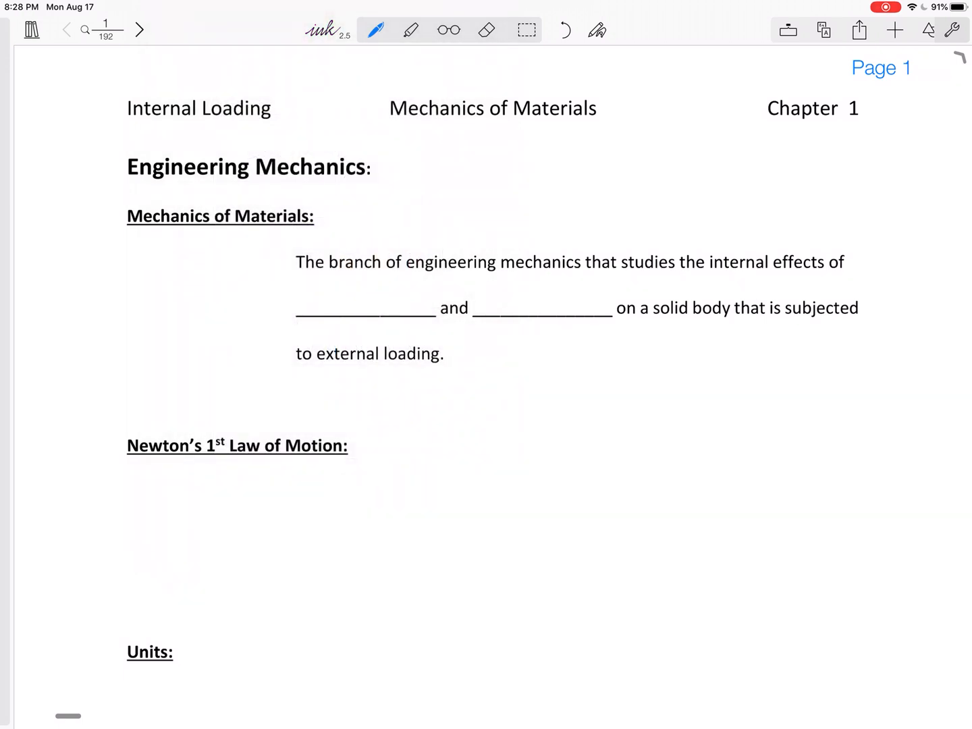
pyautogui.moveTo(297, 304); pyautogui.dragTo(331, 304)
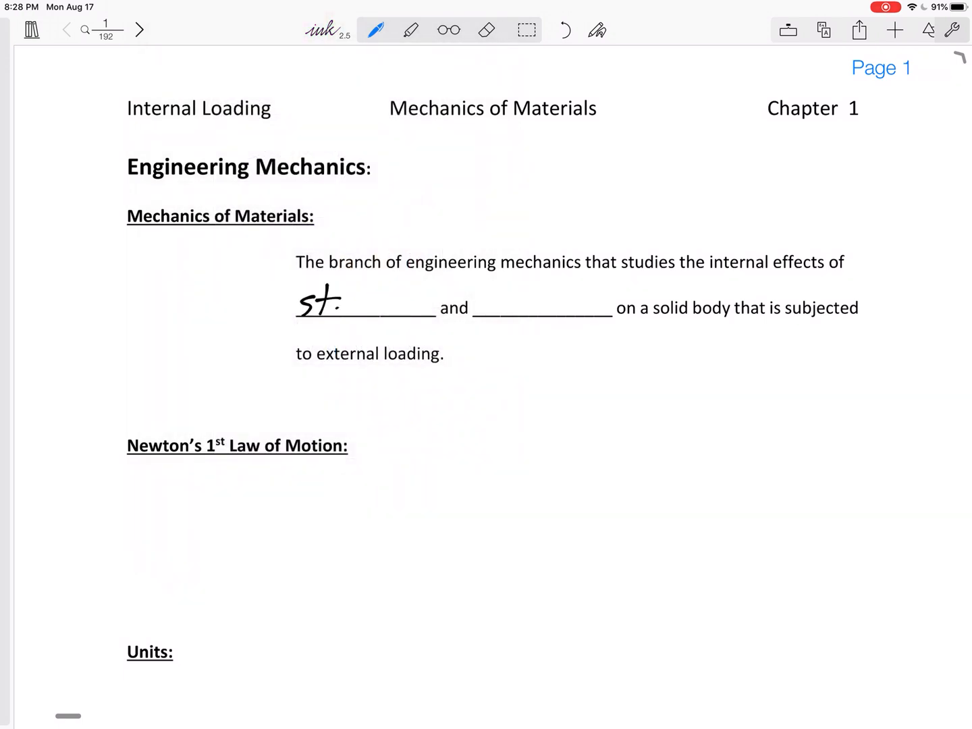
pyautogui.write('stress')
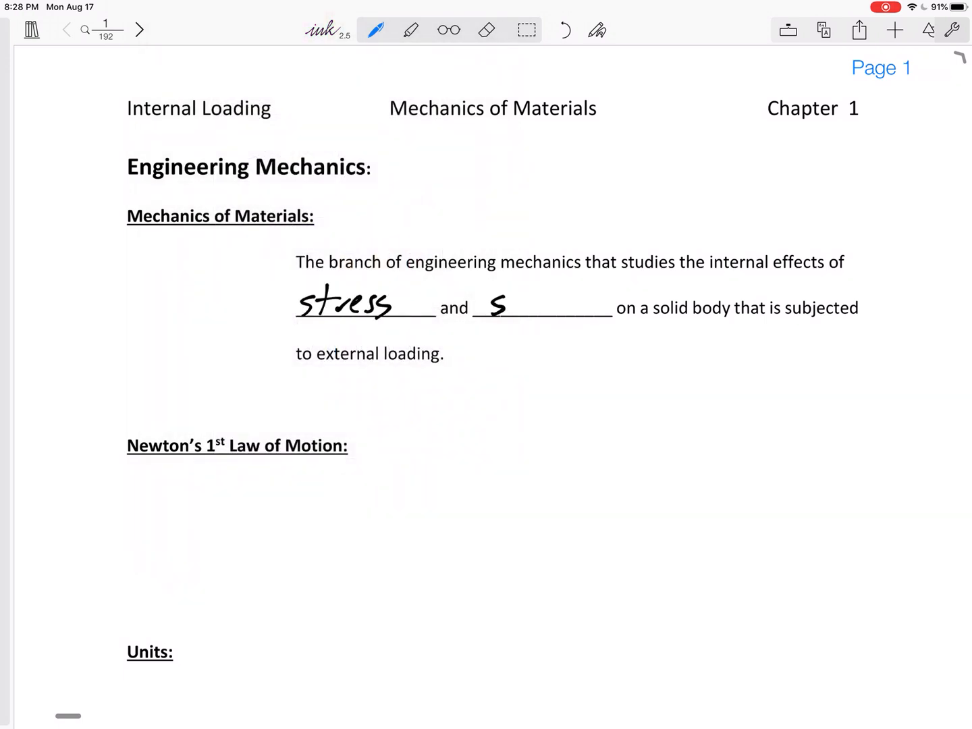
pyautogui.write('strain')
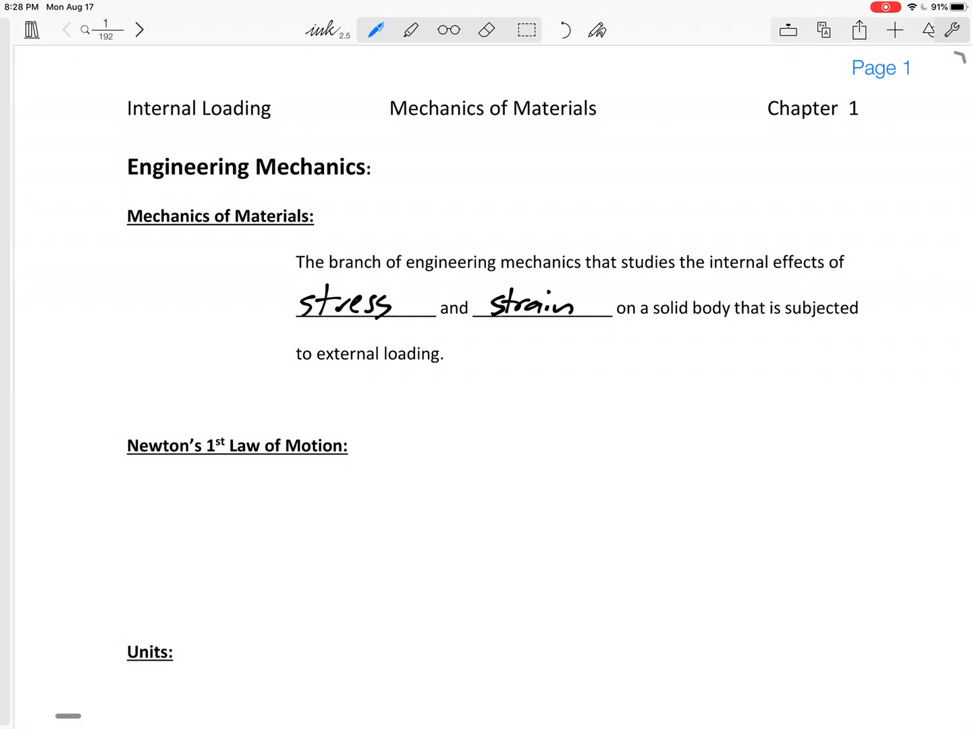
pyautogui.scroll(-3)
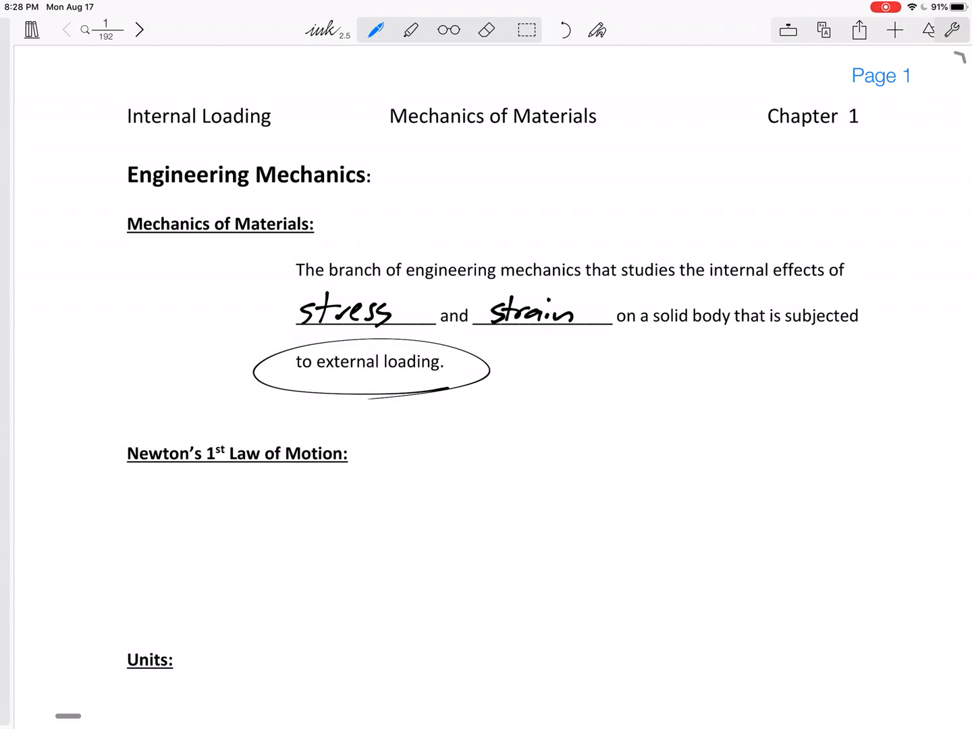
# Write ΣF = 0 under Newton's 1st Law and note 'still in static equilibrium'
pyautogui.scroll(-3)
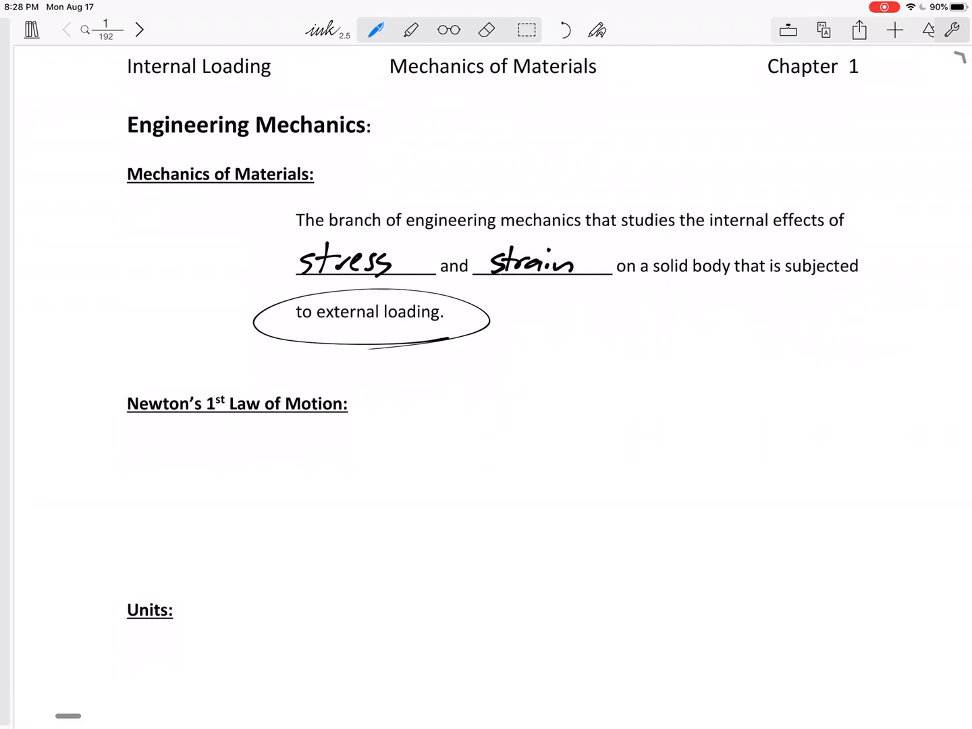
pyautogui.moveTo(233, 446); pyautogui.dragTo(216, 476)
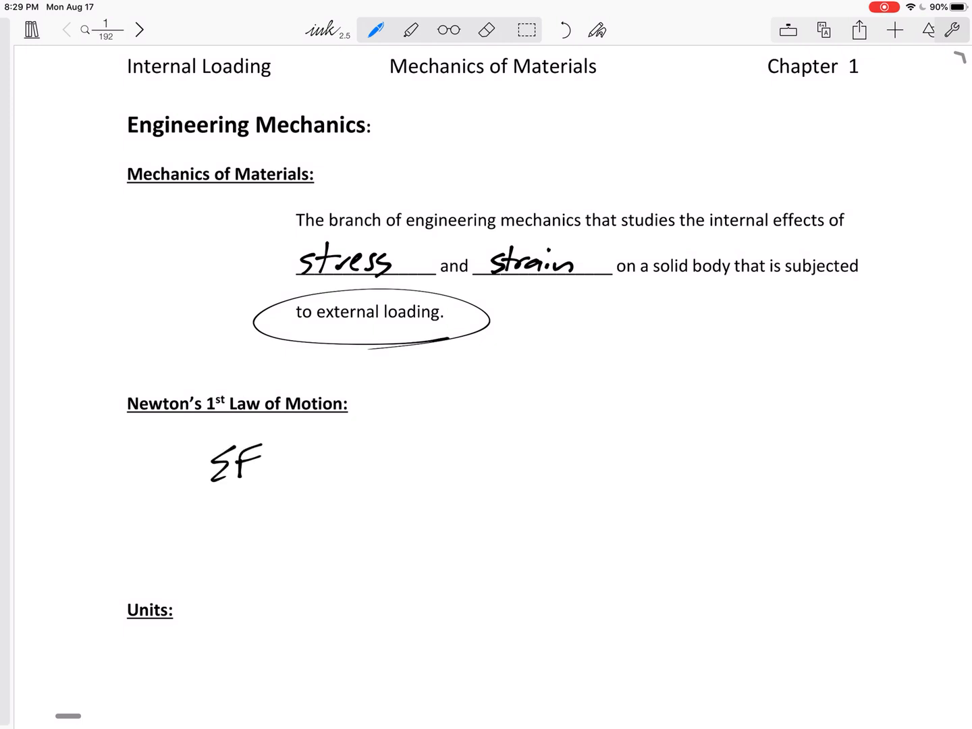
pyautogui.moveTo(270, 461); pyautogui.dragTo(287, 461)
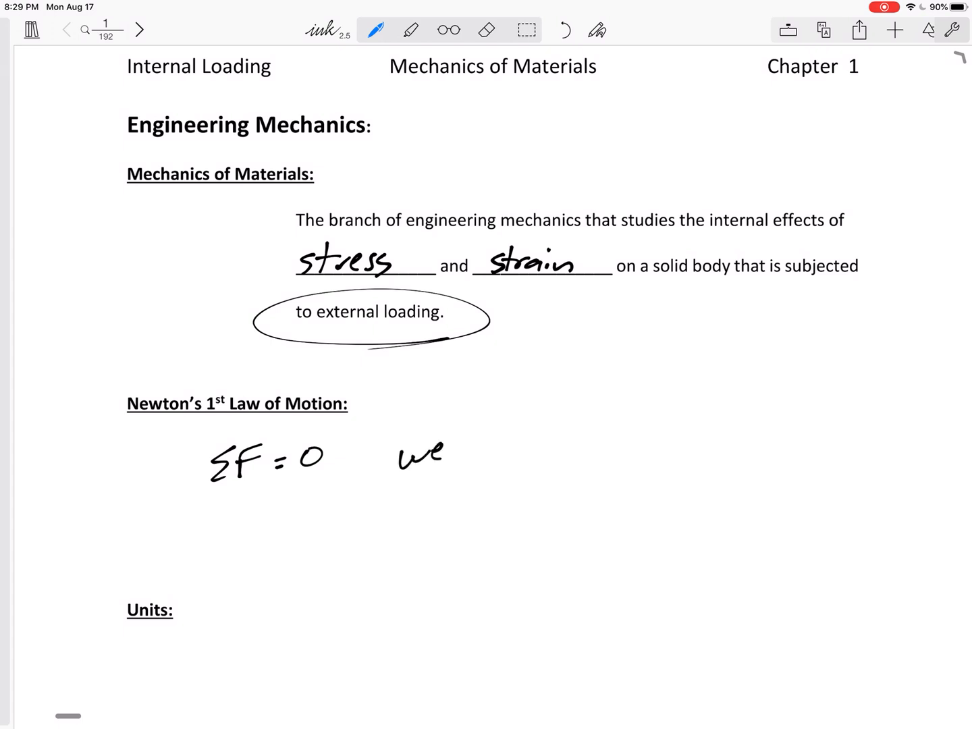
pyautogui.click(485, 448)
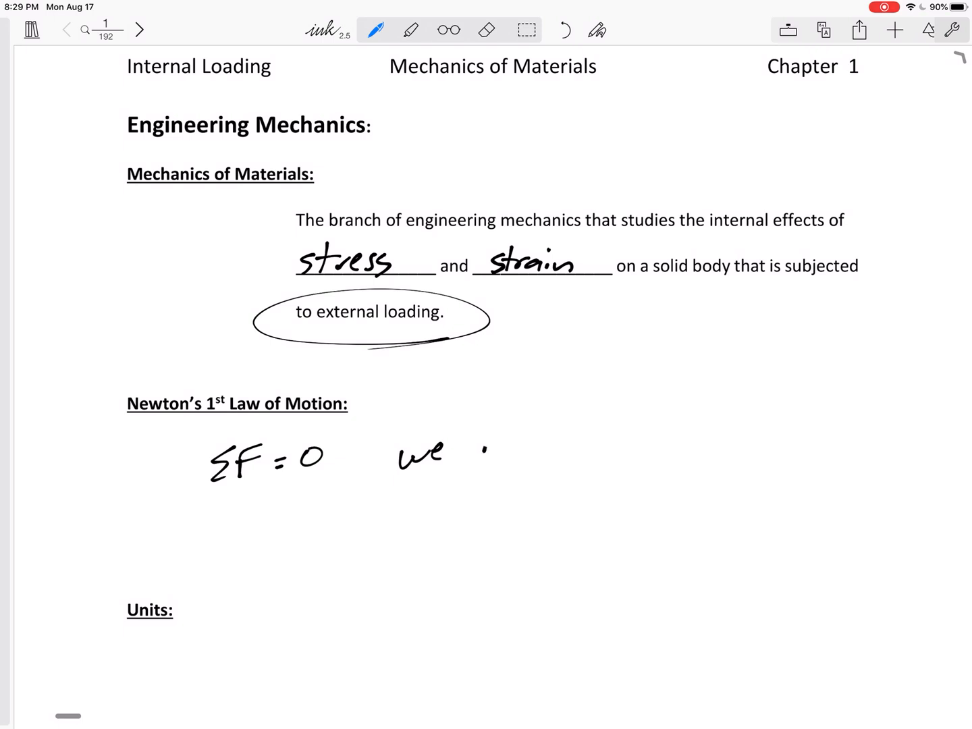
pyautogui.moveTo(473, 452); pyautogui.dragTo(594, 452)
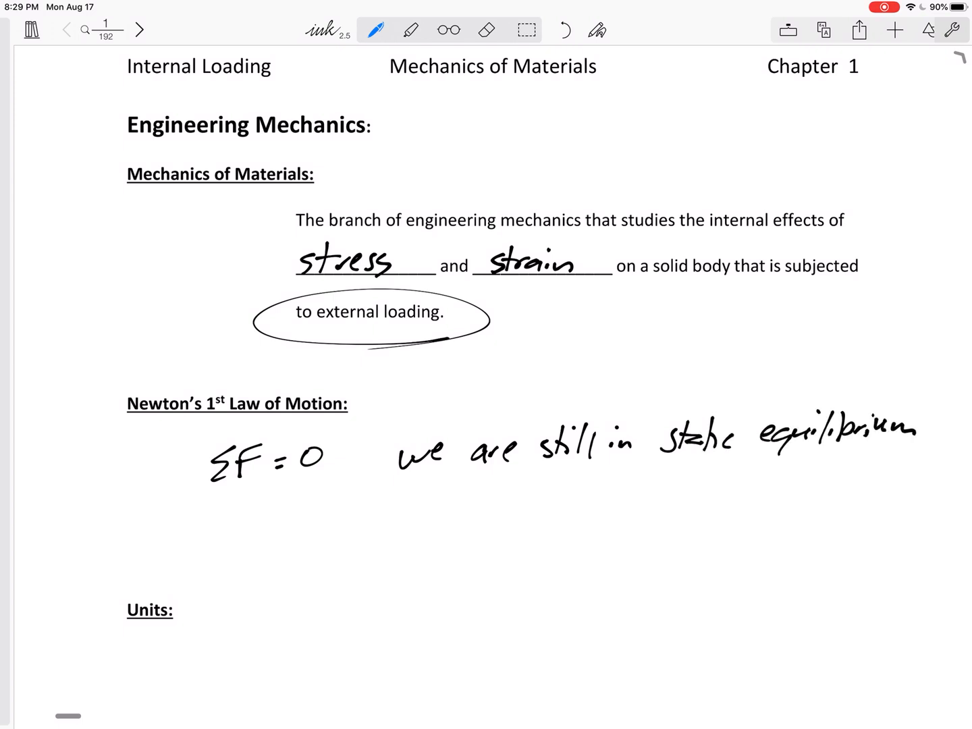
# Box ΣF = 0 and add 'FREE BODY DIAGRAMS' and 'STATICS still important' notes
pyautogui.moveTo(189, 432); pyautogui.dragTo(345, 506)
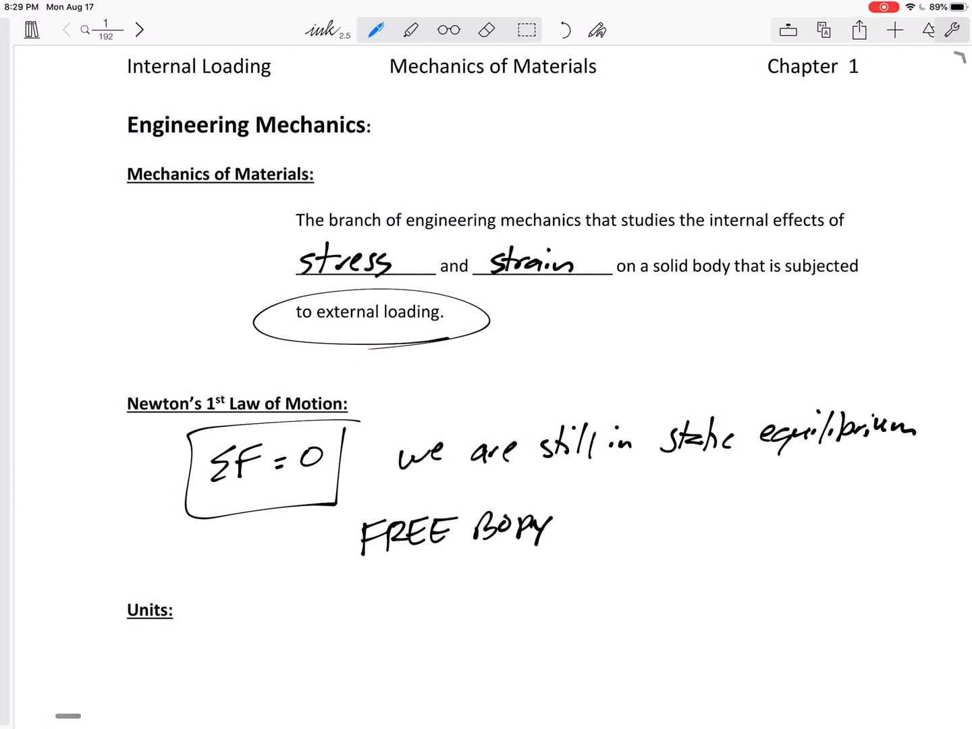
pyautogui.moveTo(574, 526); pyautogui.dragTo(686, 527)
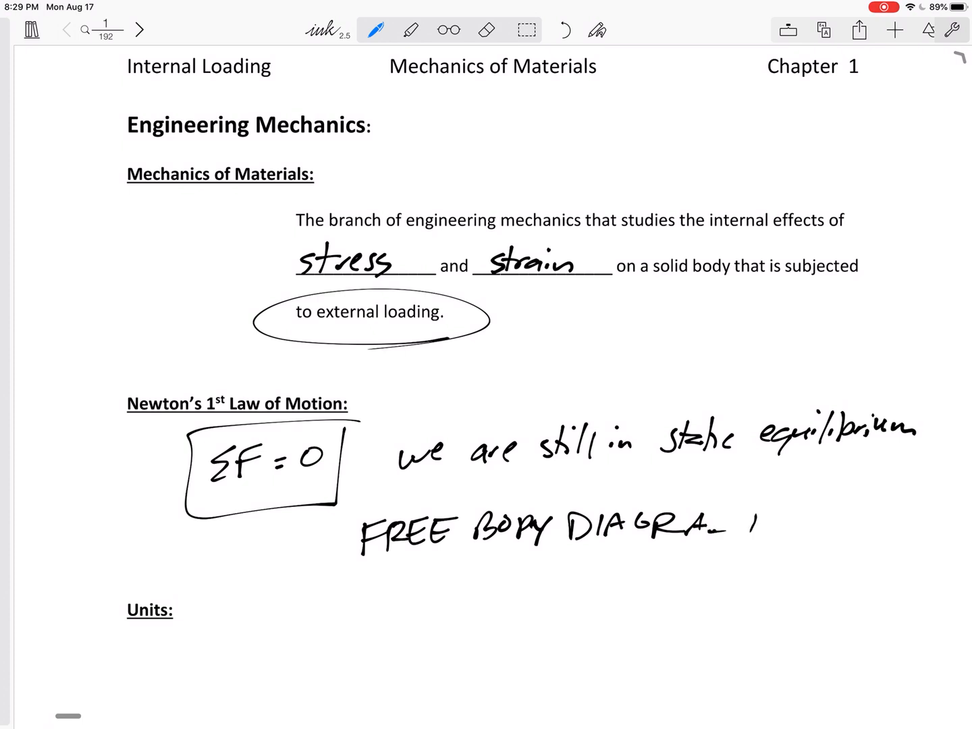
pyautogui.write('SI')
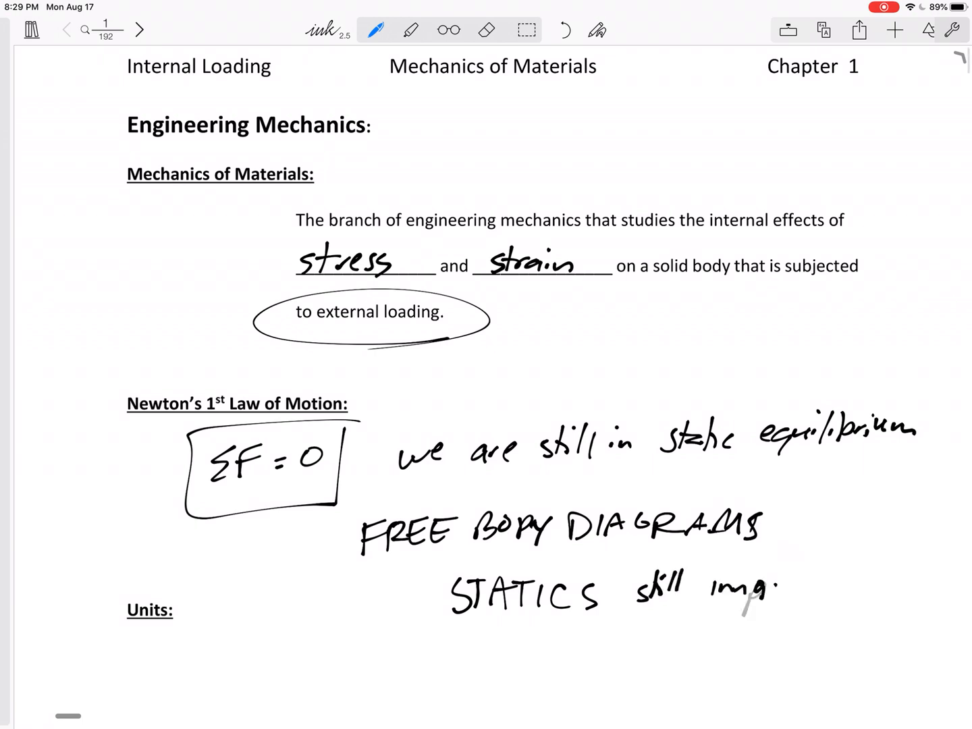
pyautogui.write('important')
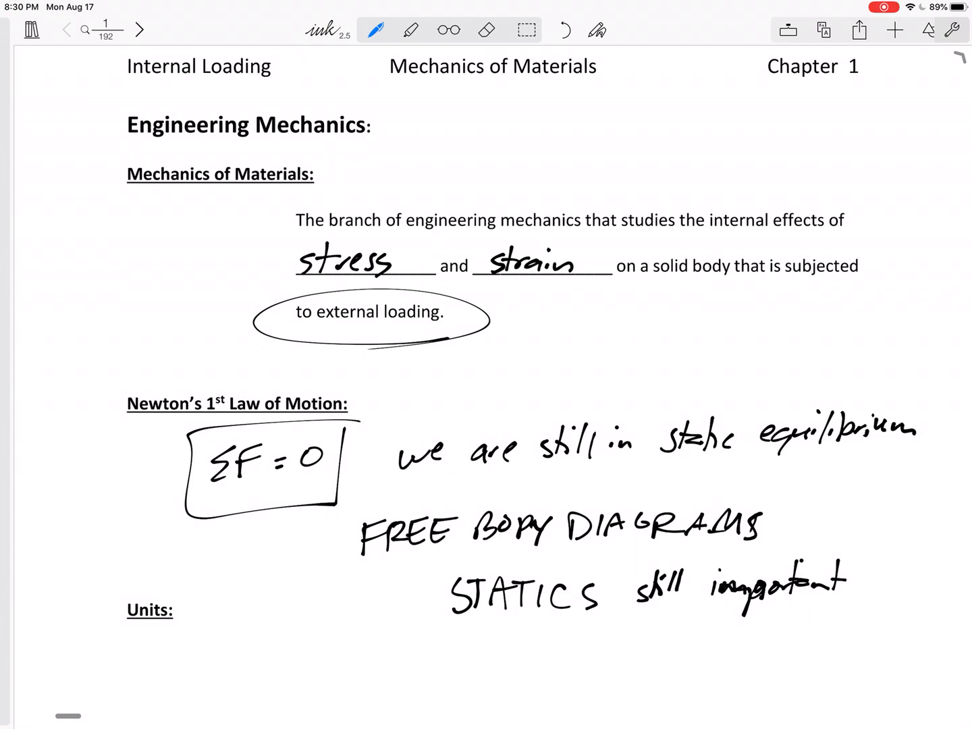
pyautogui.scroll(-3)
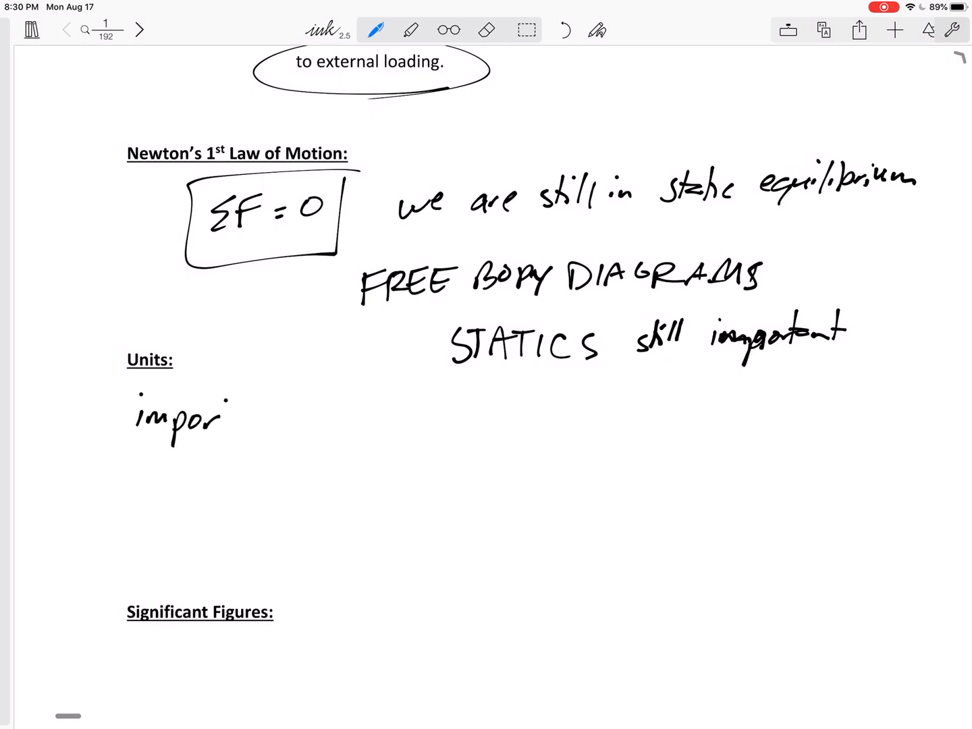
# Under Units, handwrite 'must be homogeneous' and underline it with an arrow
pyautogui.moveTo(229, 419); pyautogui.dragTo(317, 412)
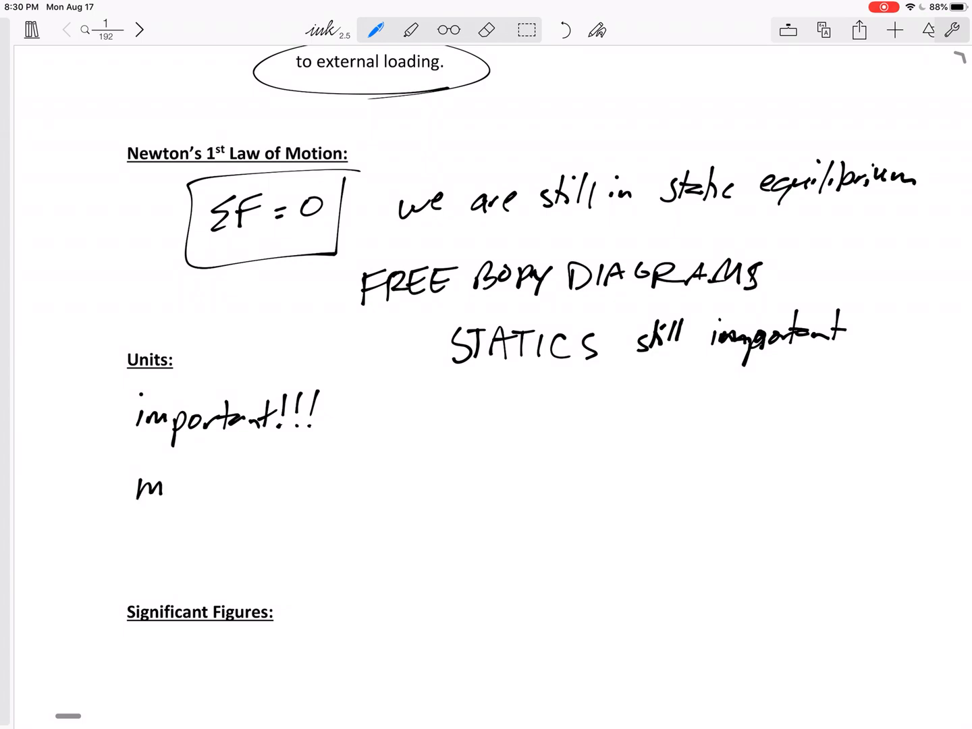
pyautogui.moveTo(162, 483); pyautogui.dragTo(264, 483)
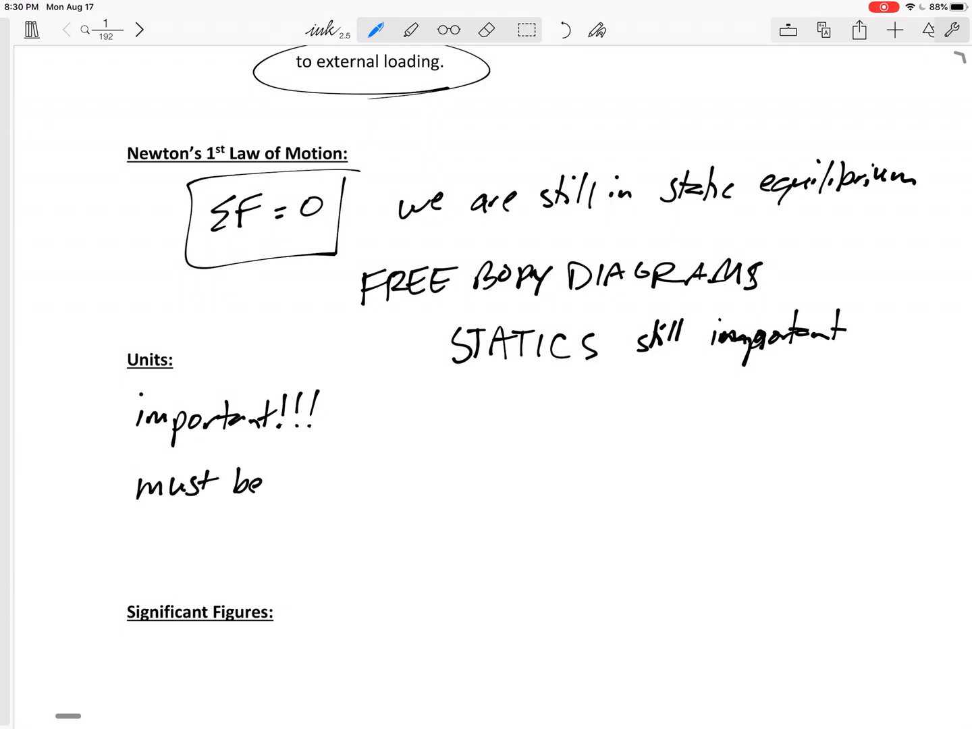
pyautogui.write('homogeneos')
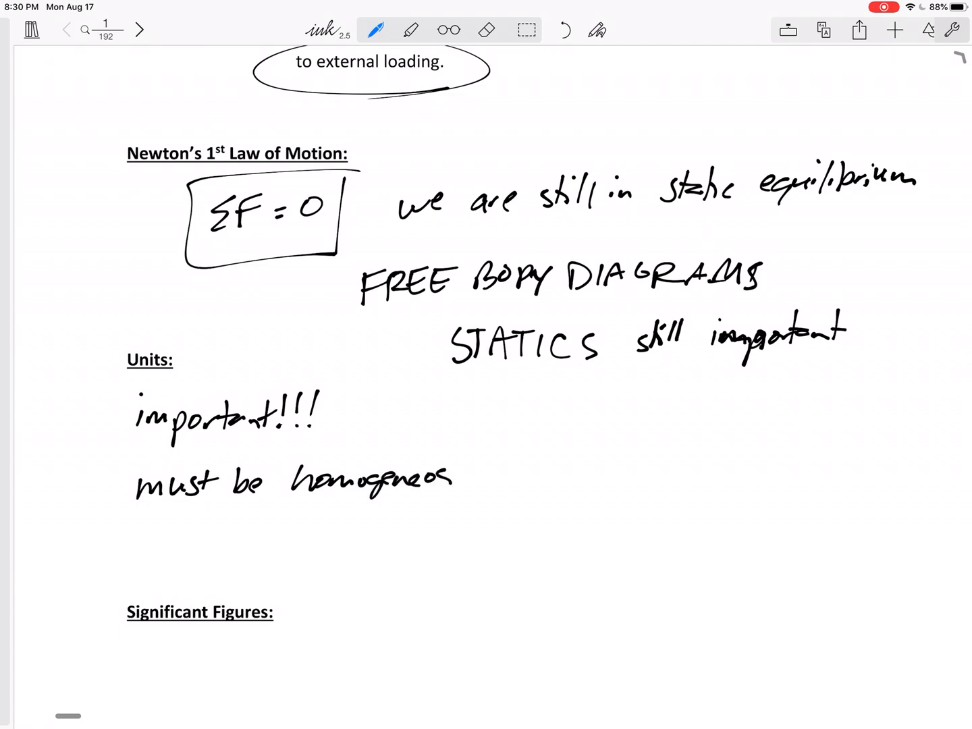
pyautogui.moveTo(311, 493); pyautogui.dragTo(466, 493)
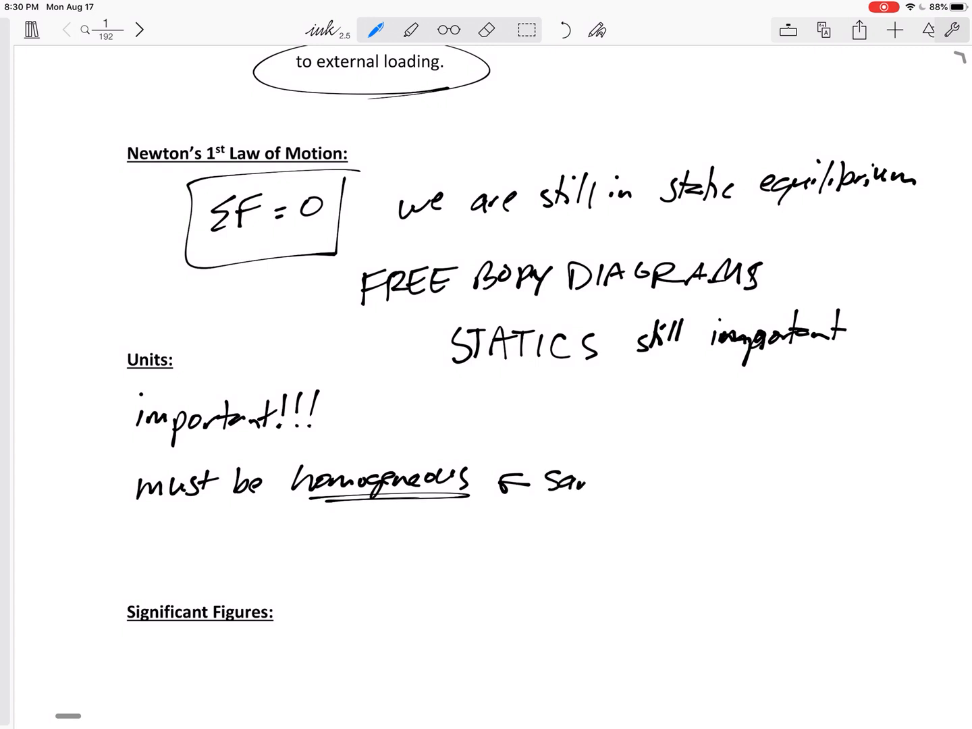
# Add 'same on LHS ↔ RHS, same with every term' beside it
pyautogui.write('on LHS ↔')
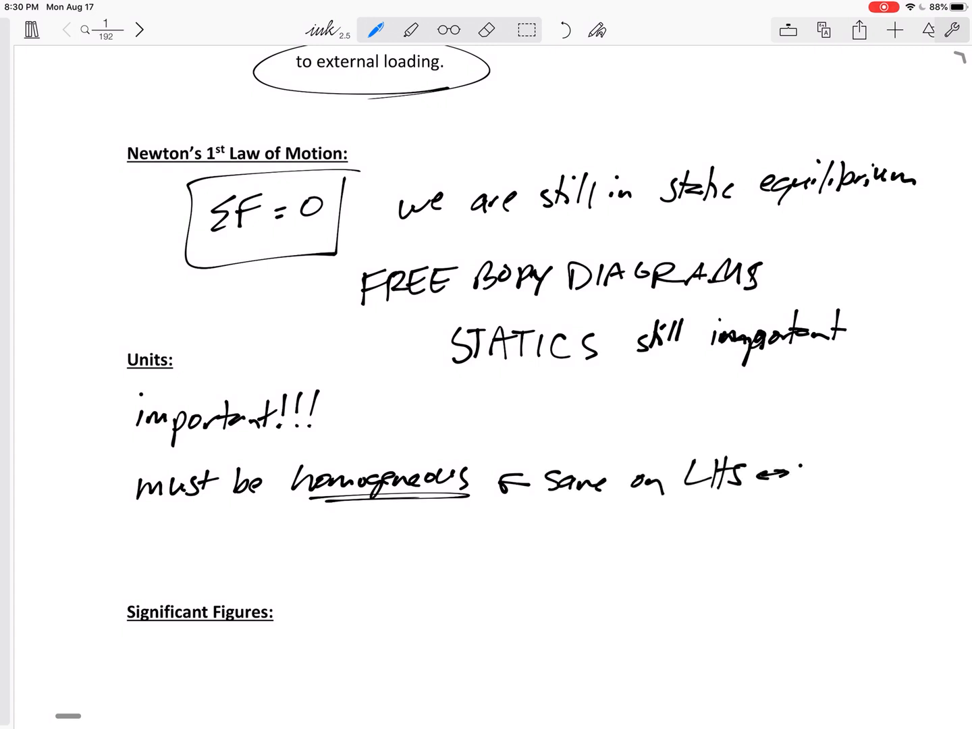
pyautogui.write('RHS')
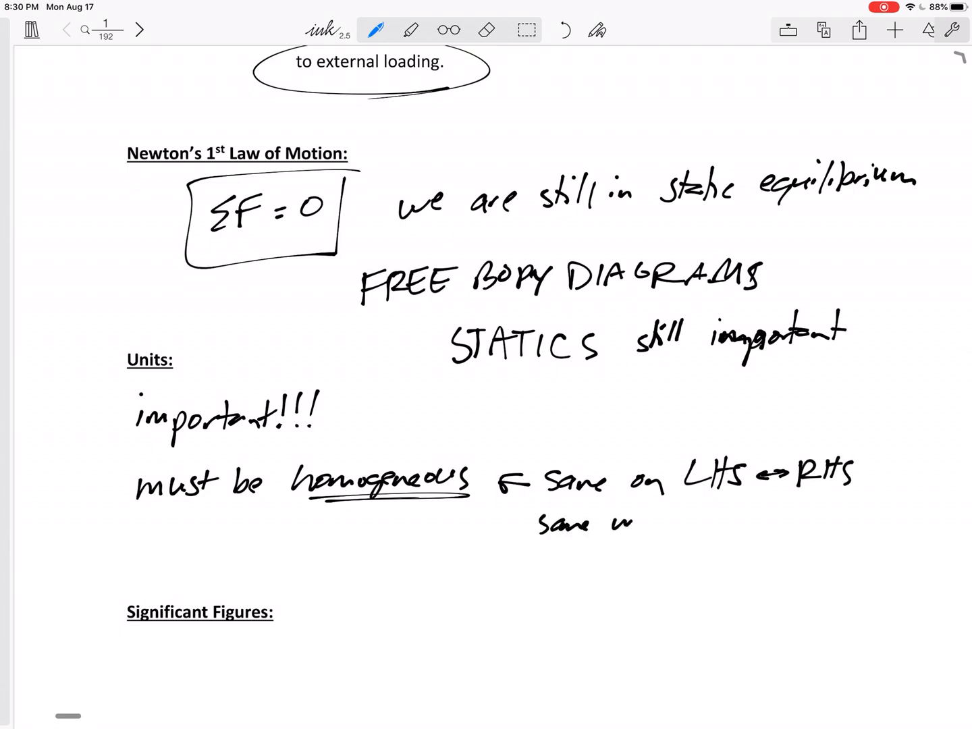
pyautogui.write('with')
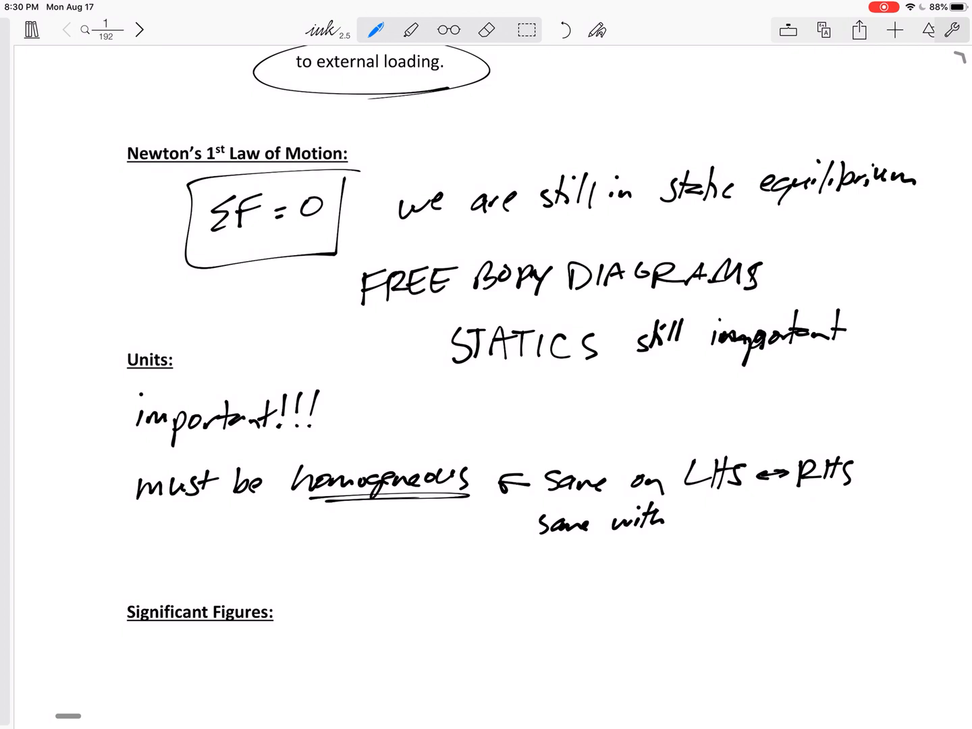
pyautogui.write('ev')
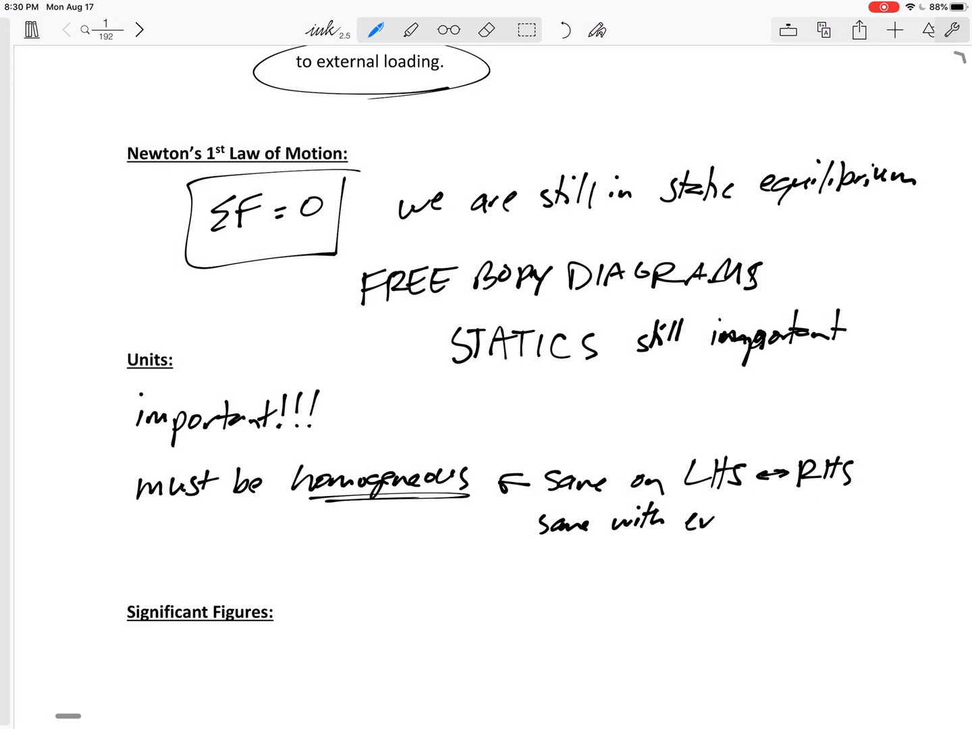
pyautogui.write('every term')
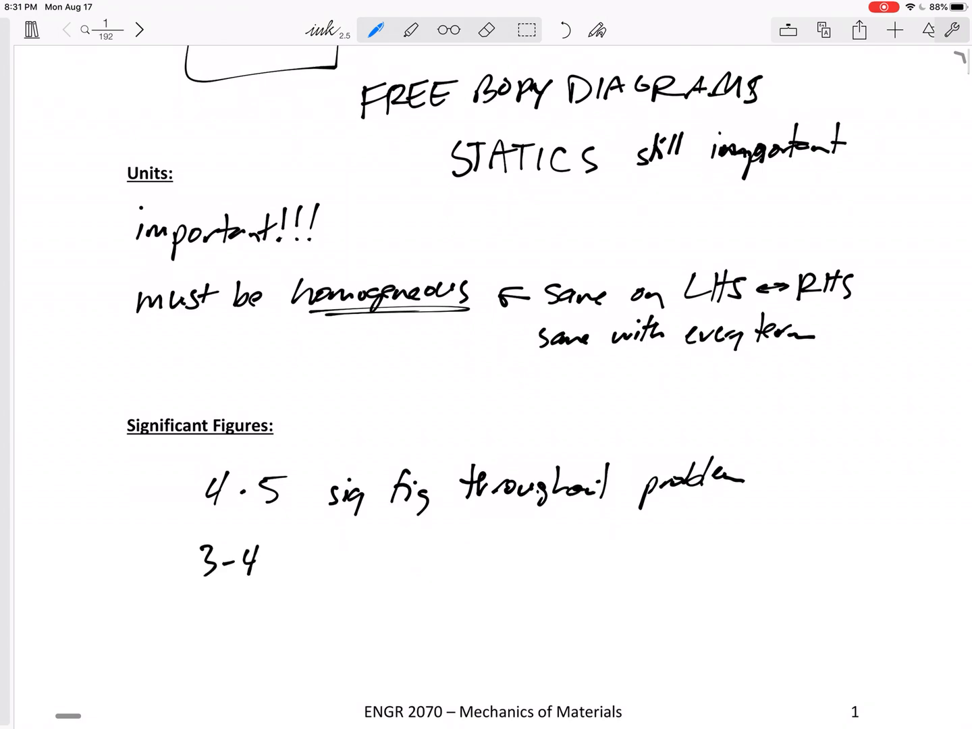
# Handwrite '4-5 sig fig throughout problem' and '3-4 sig fig on final answer'
pyautogui.write('Sig fig')
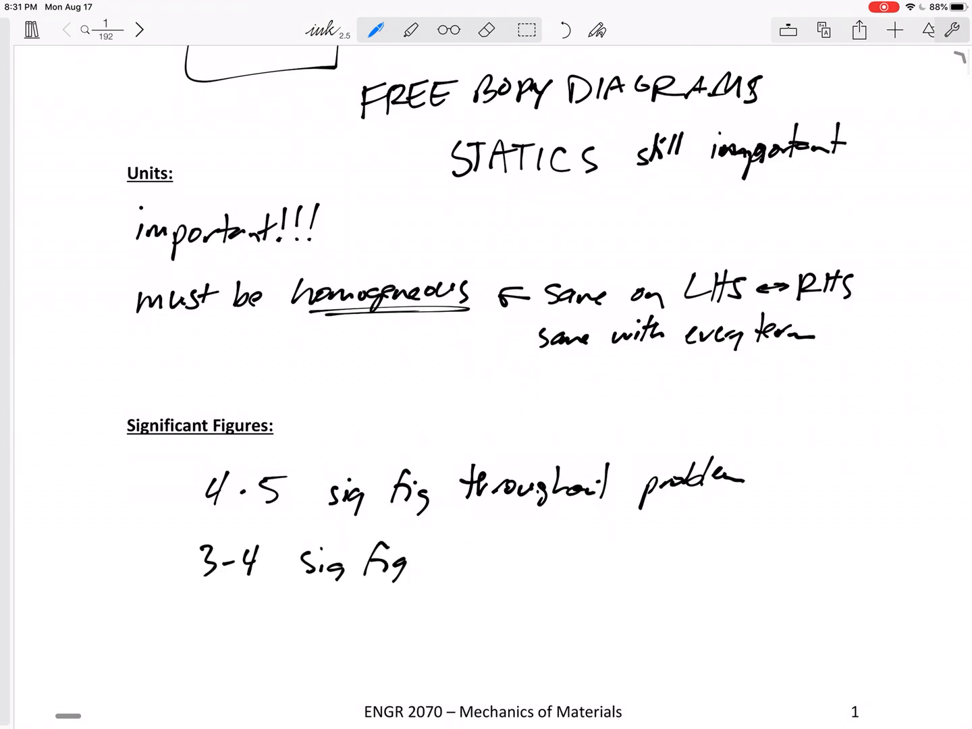
pyautogui.write('on final')
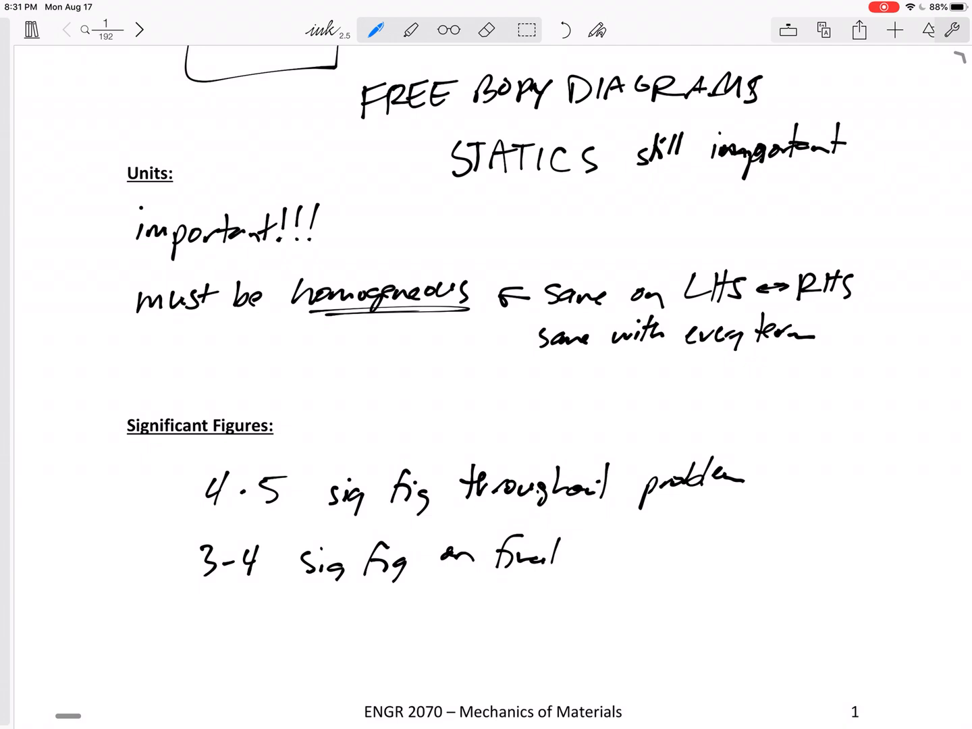
pyautogui.write('ans')
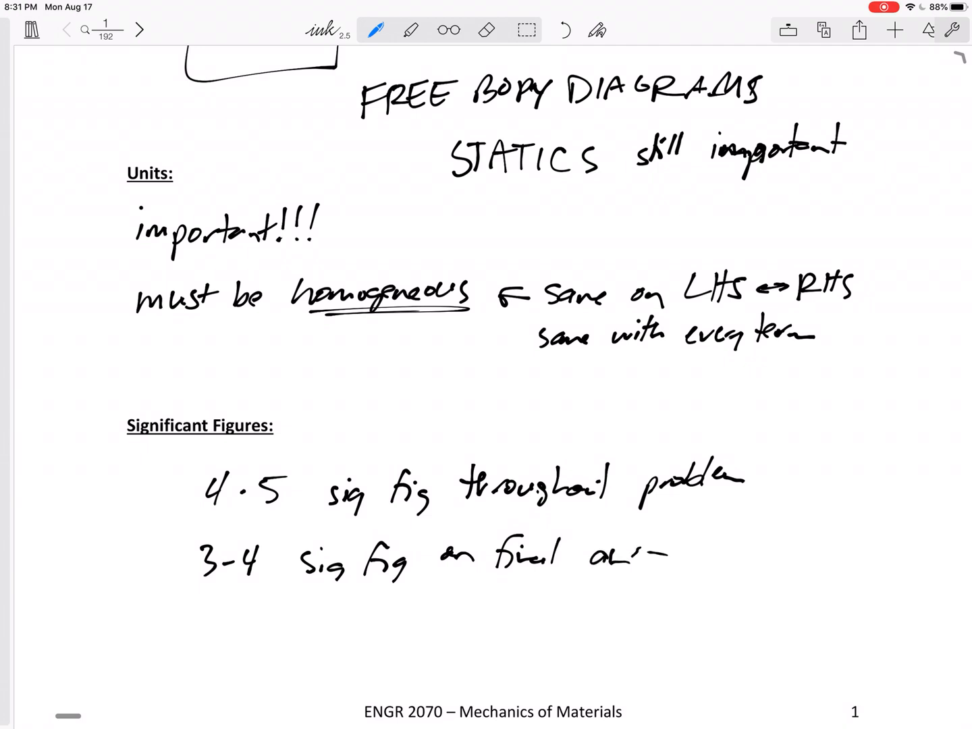
pyautogui.write('answer')
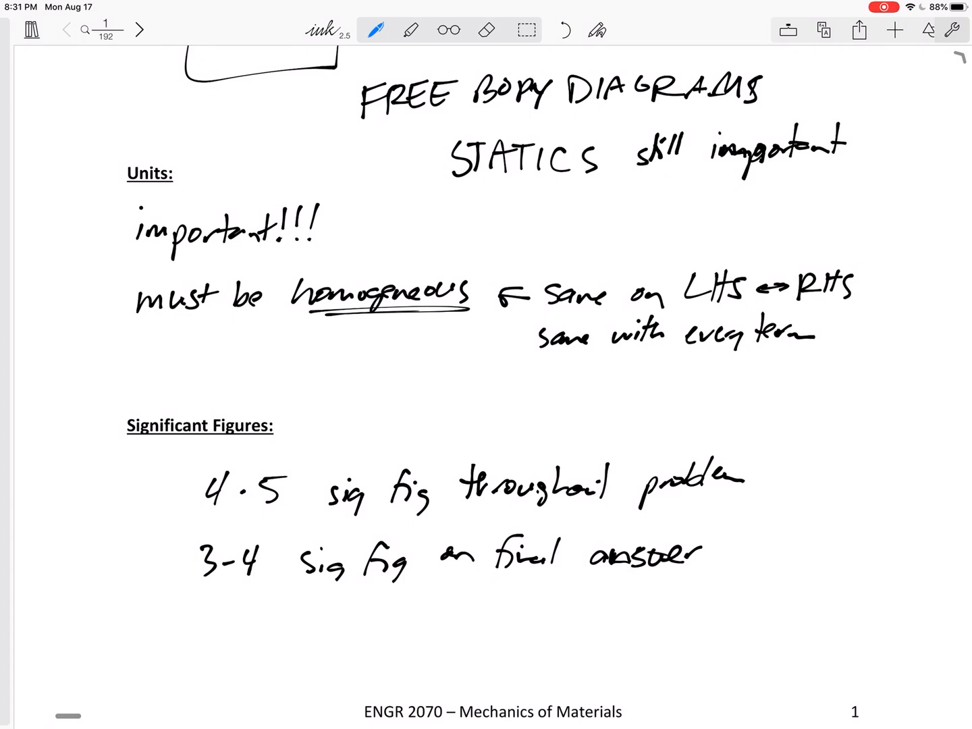
pyautogui.scroll(-3)
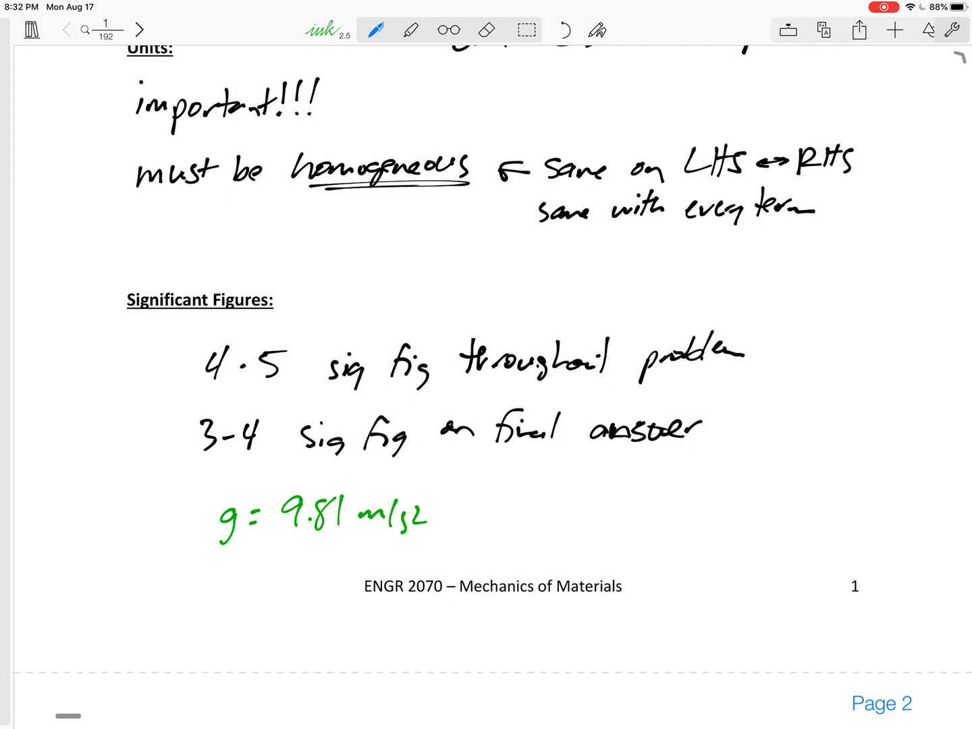
# Write the circled 1/3 = .33333 example and 2/3 = .66667 in green
pyautogui.moveTo(182, 578); pyautogui.dragTo(196, 625)
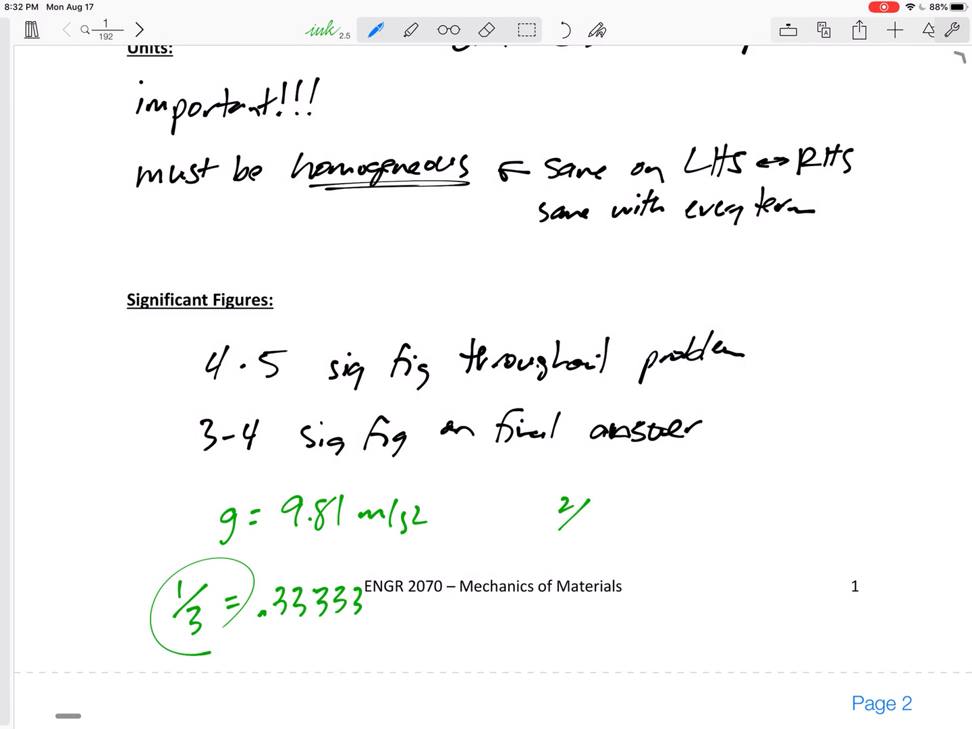
pyautogui.moveTo(574, 513); pyautogui.dragTo(662, 513)
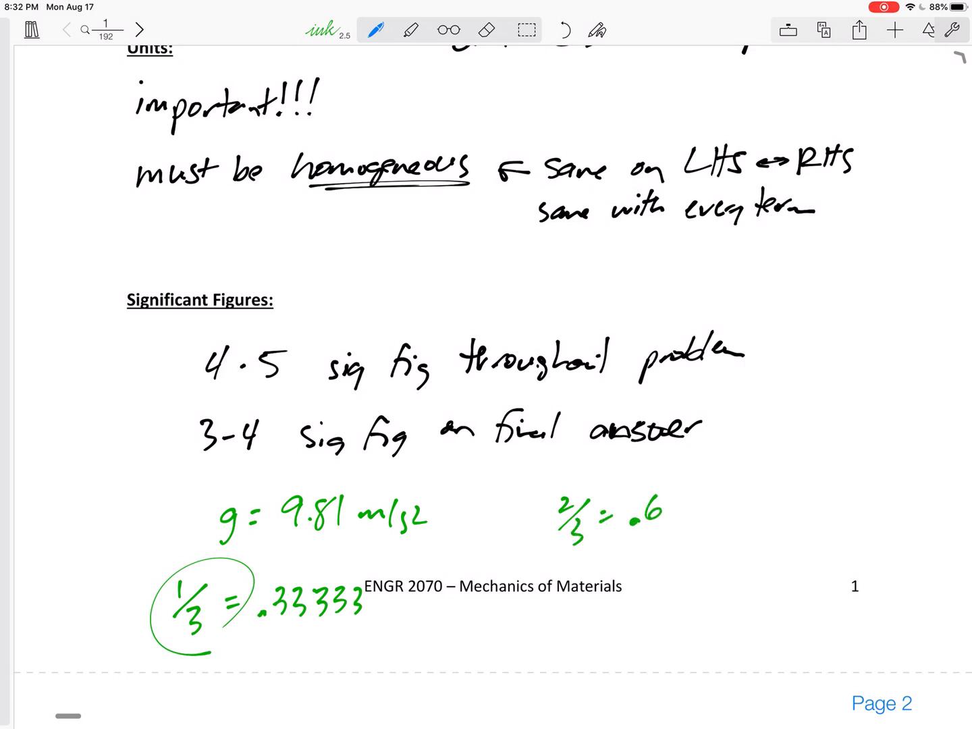
pyautogui.write("66'")
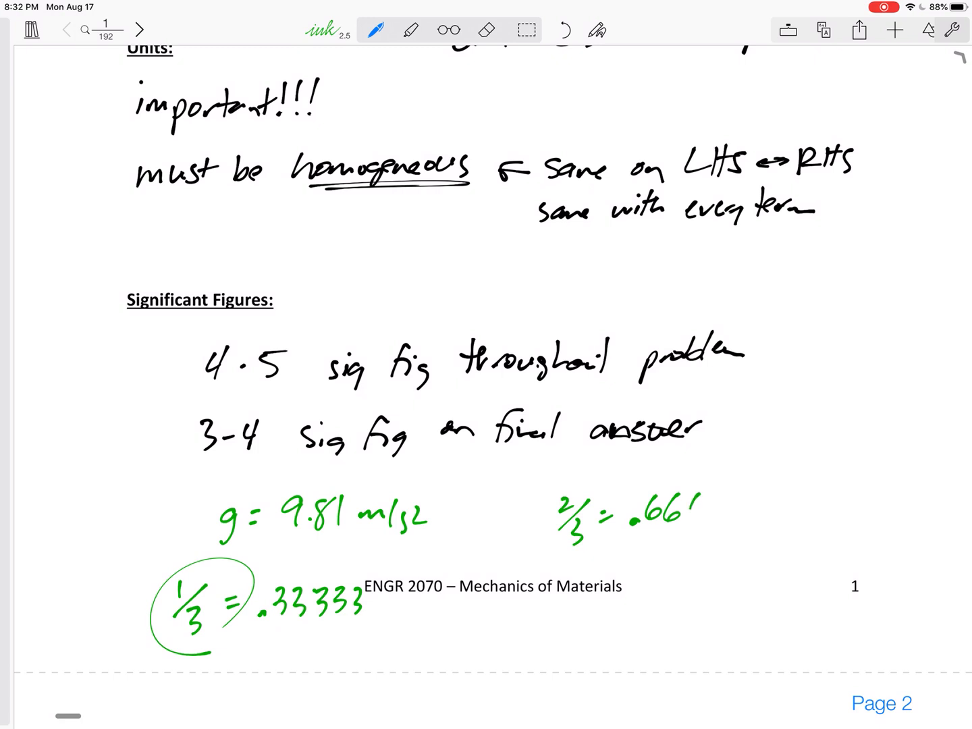
pyautogui.moveTo(675, 510); pyautogui.dragTo(749, 510)
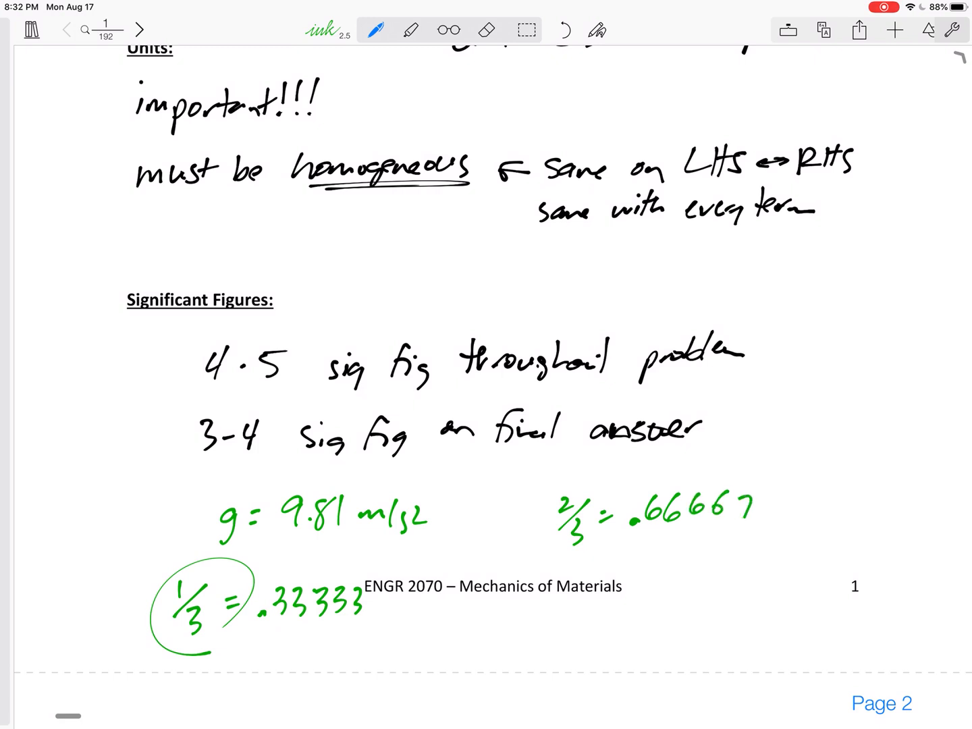